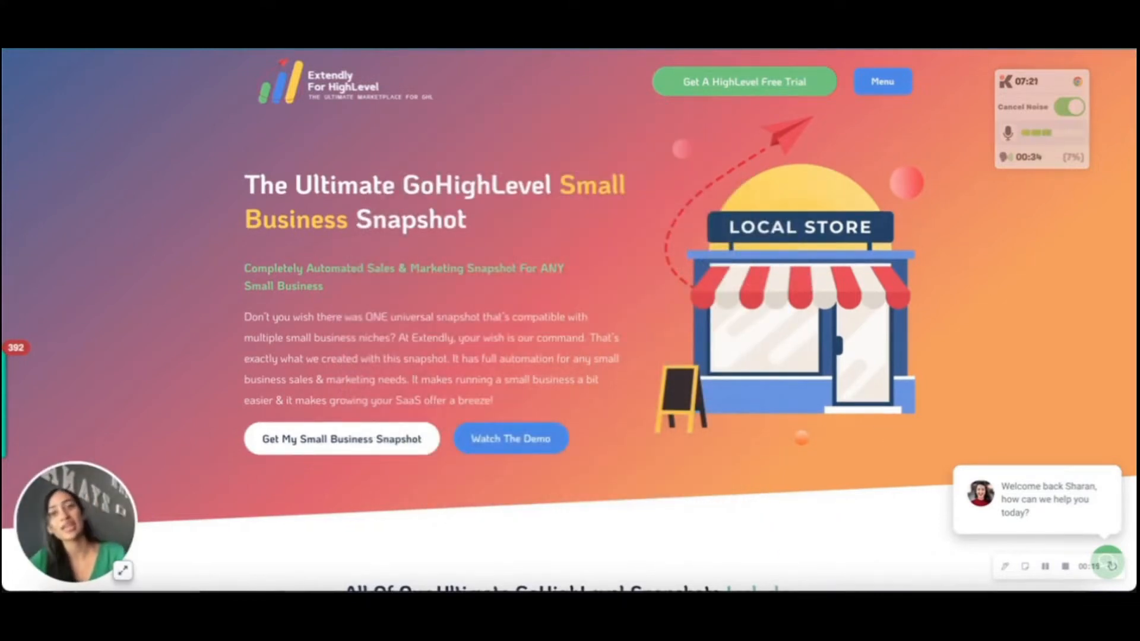
Browse the snapshot marketplace page on the Extendly website.
left_click(884, 81)
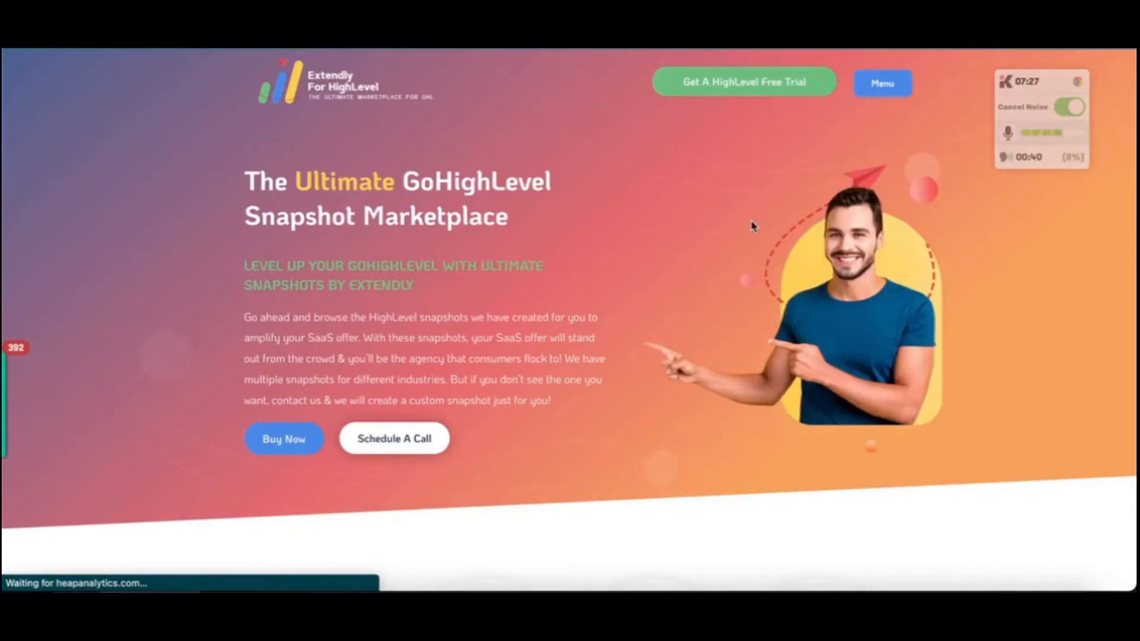
scroll("down", 3)
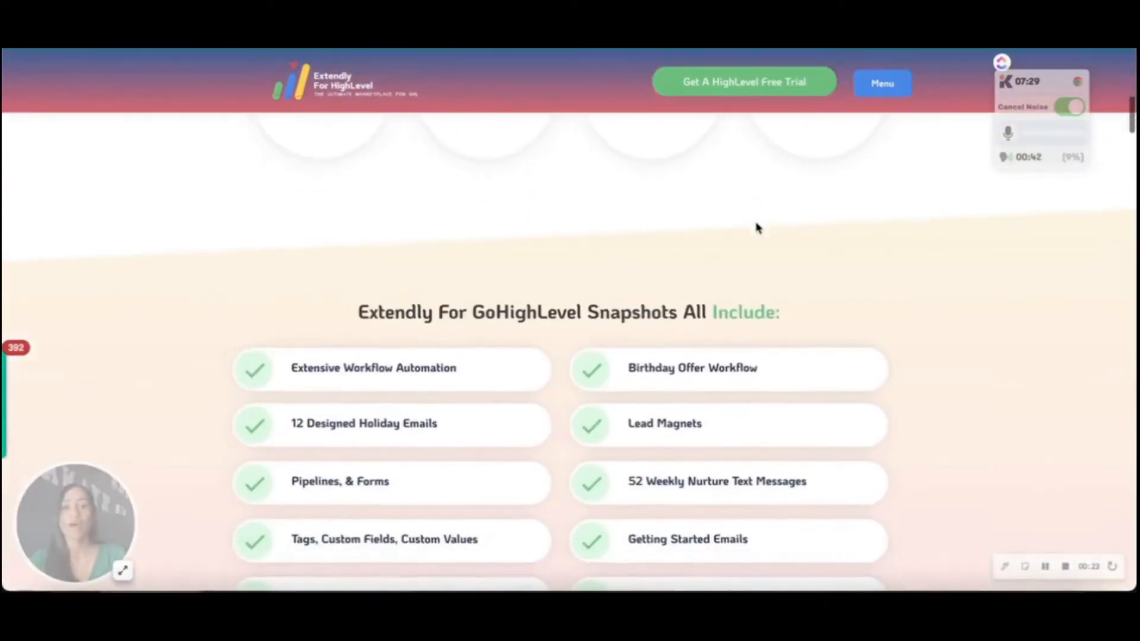
scroll("down", 3)
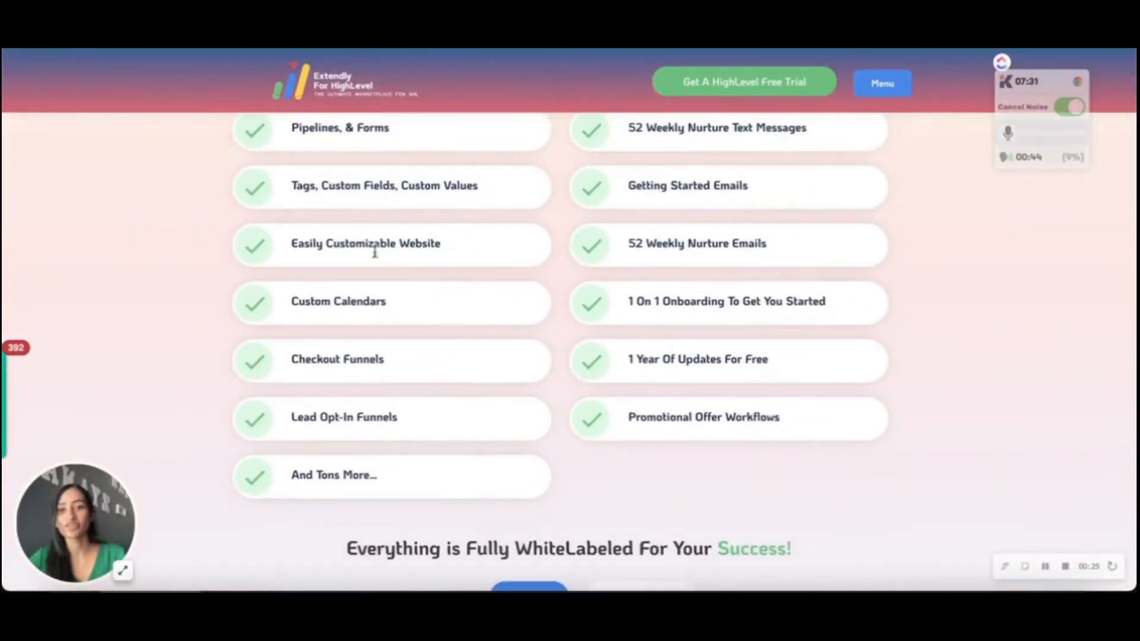
scroll("down", 3)
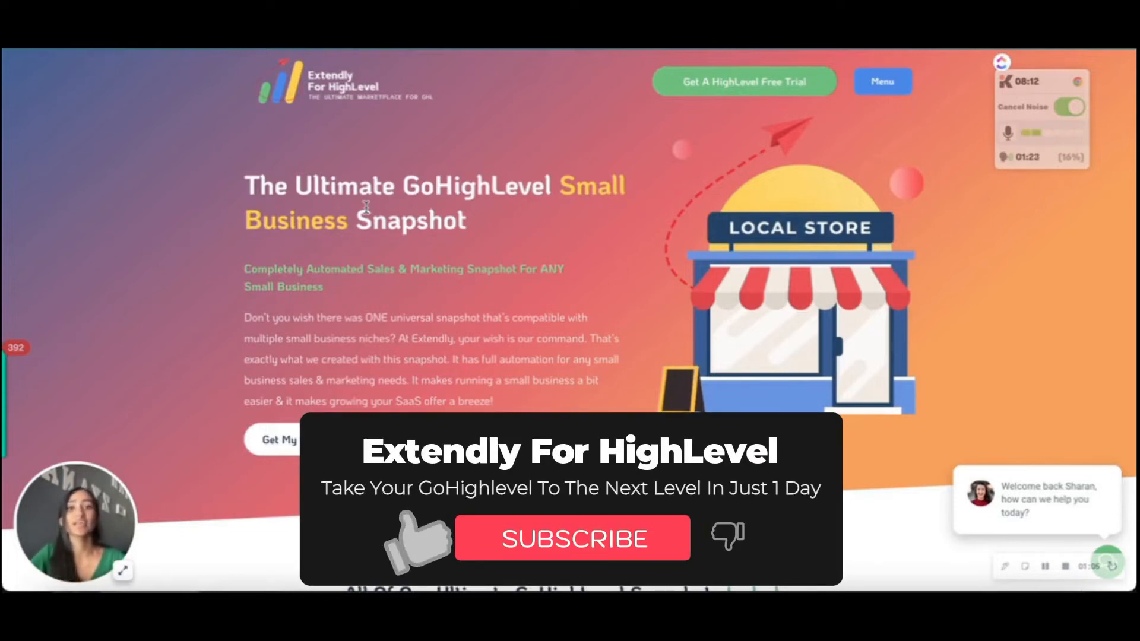
Start an email reply on the cancellation conversation and bring up the Select Template picker.
left_click(571, 539)
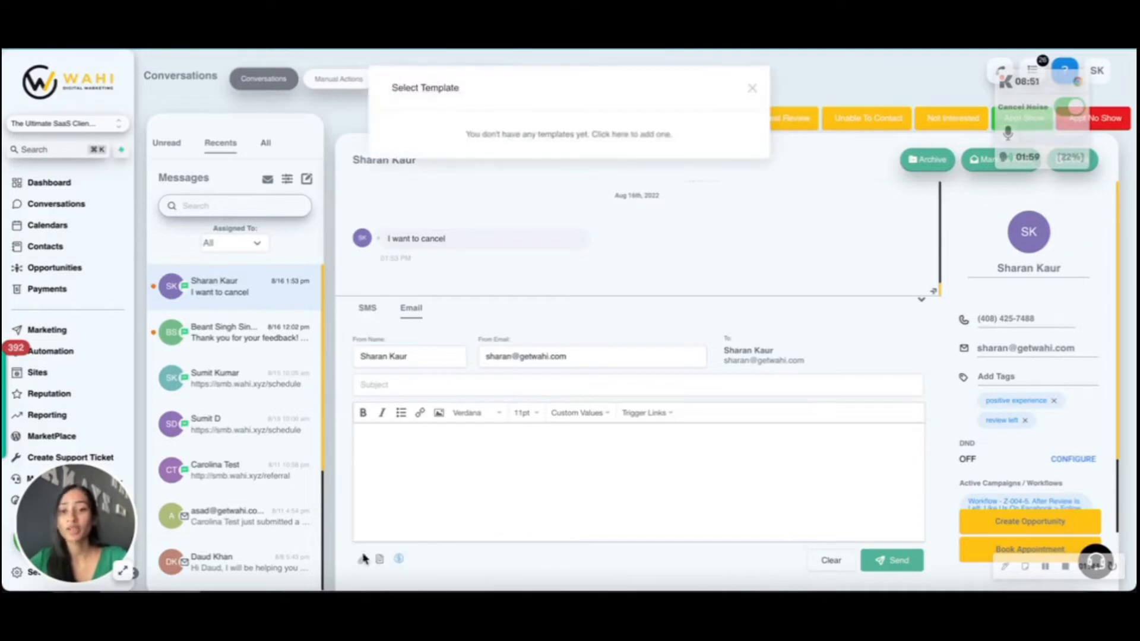
Apply the *Refund/Cancellation Request Email template so the reply's subject and body are filled.
left_click(562, 157)
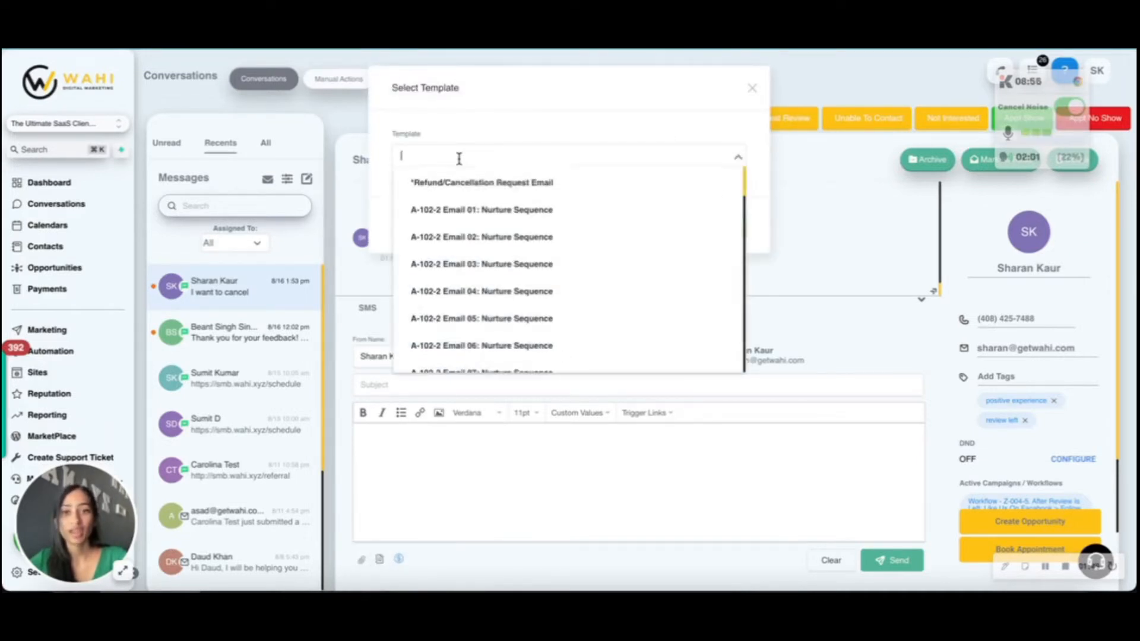
mouse_move(503, 190)
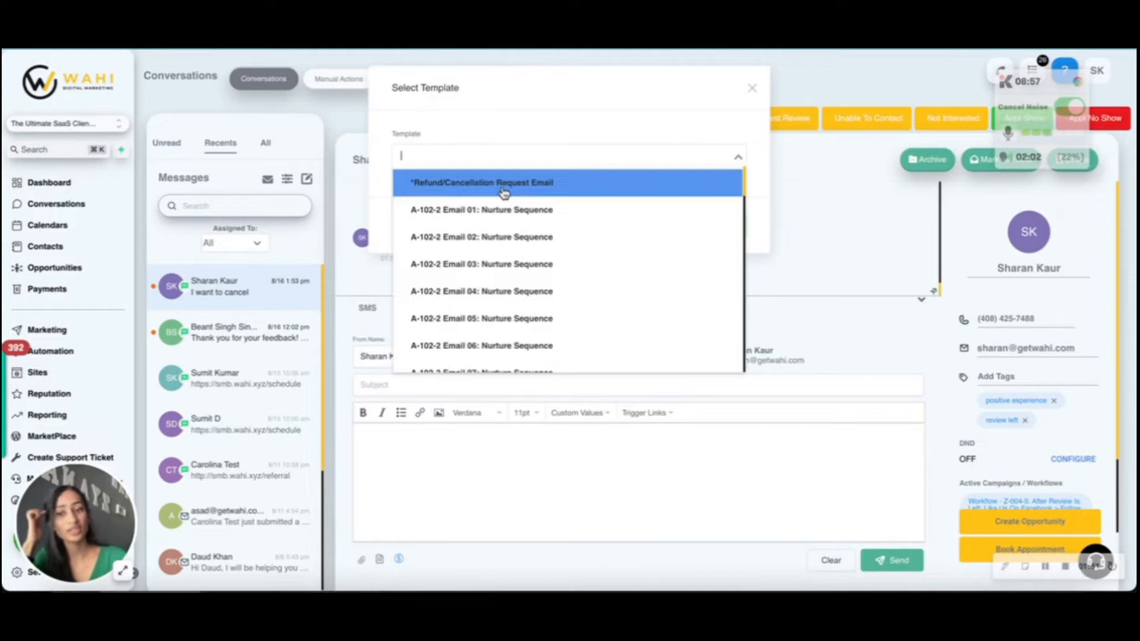
left_click(505, 182)
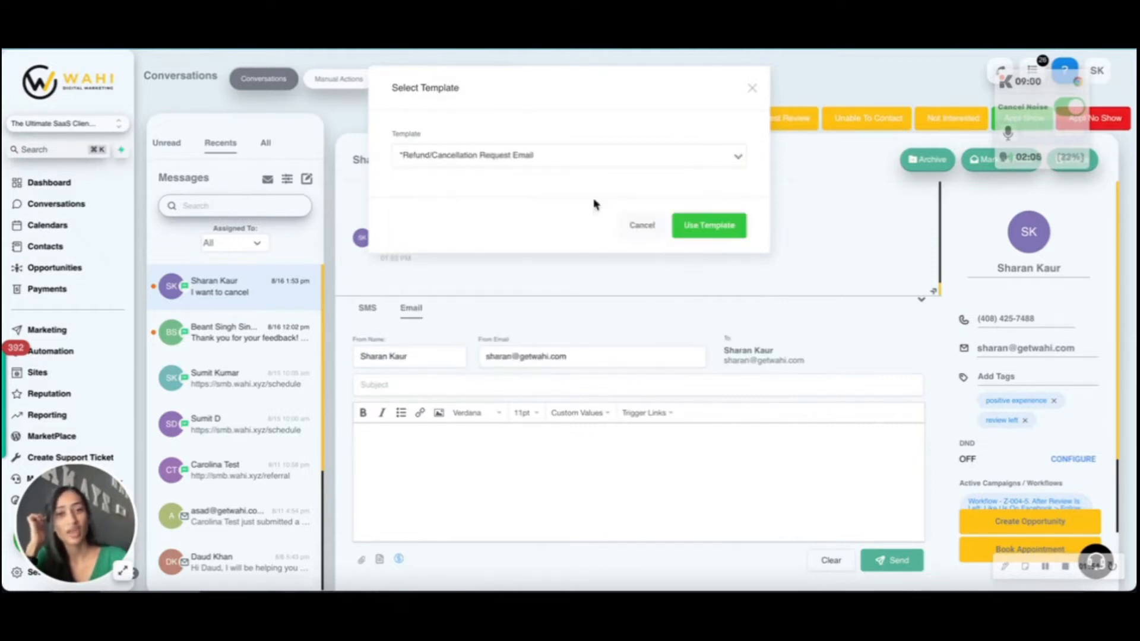
left_click(708, 225)
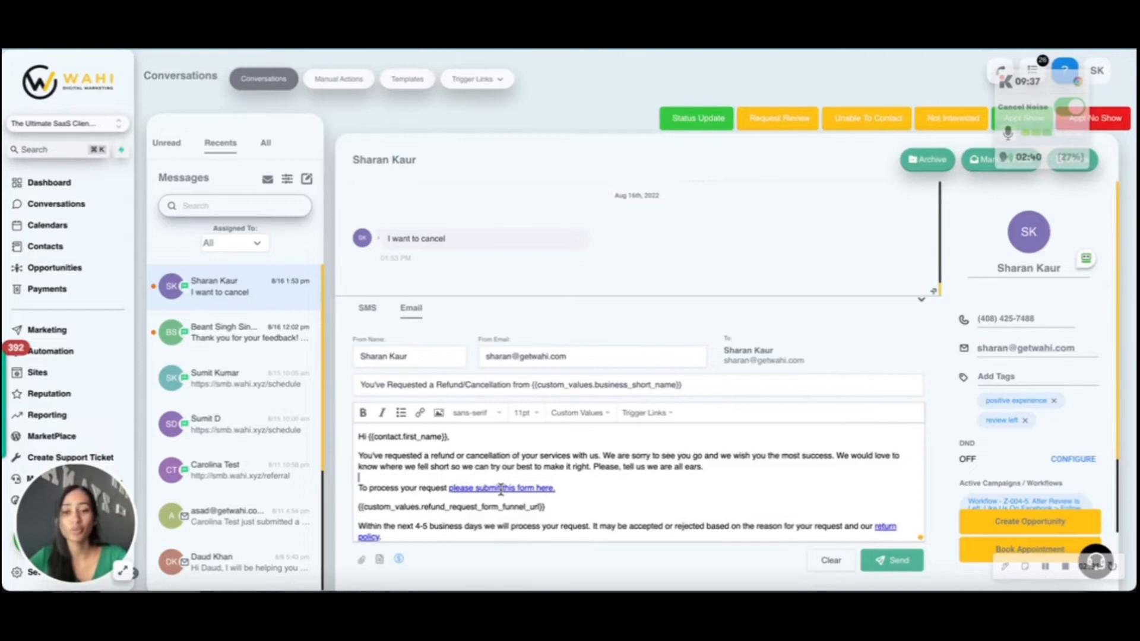
scroll("down", 3)
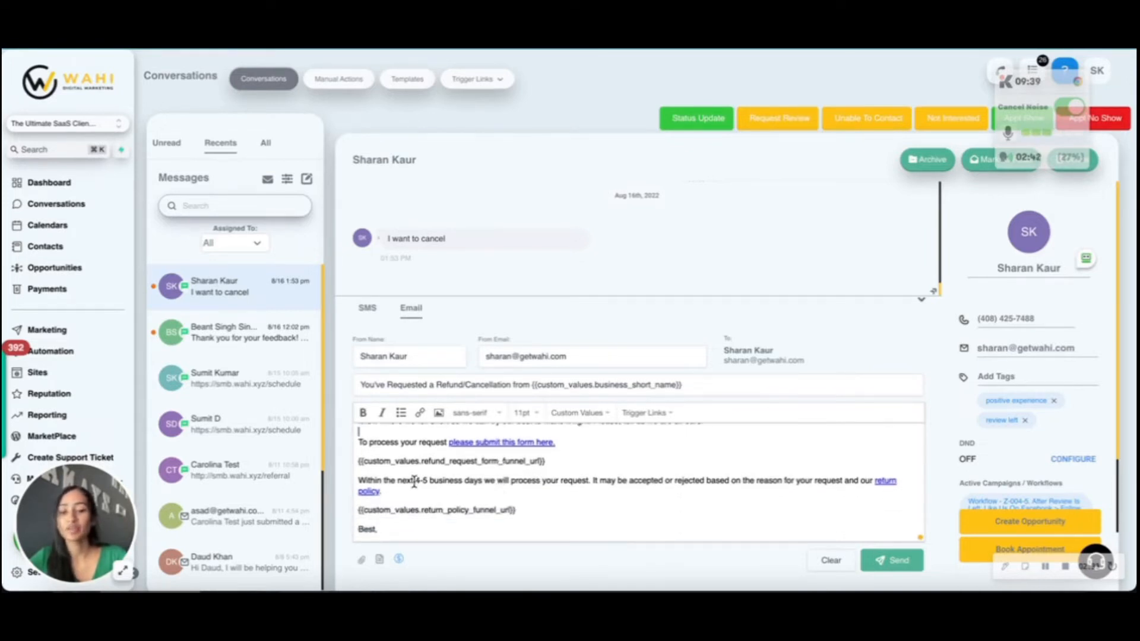
left_click_drag(416, 480, 466, 480)
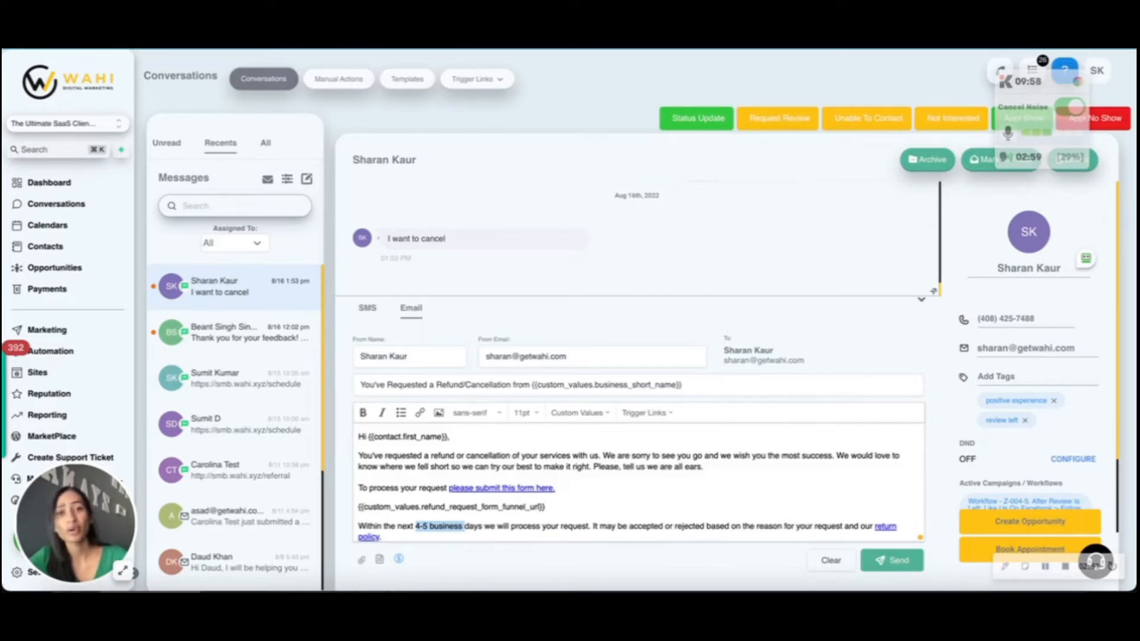
Go to Automation > Workflows showing the Z-010. Refund/Cancel Request folder.
left_click(501, 488)
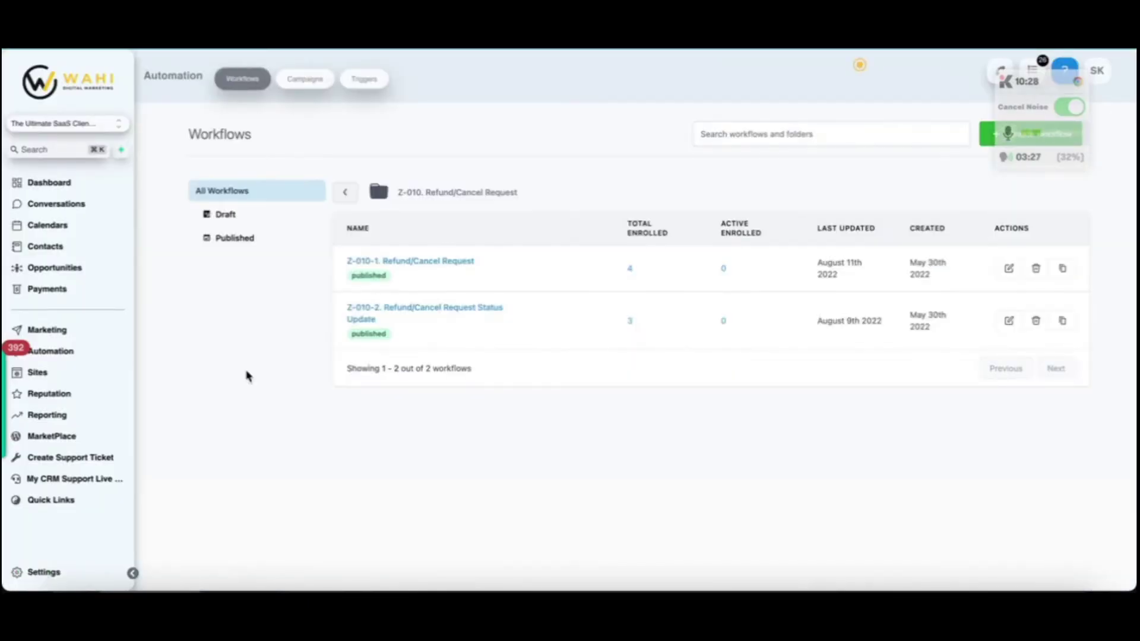
Review the Z-010-1. Refund/Cancel Request workflow's tagging, pipeline, confirmation and notification actions.
left_click(411, 260)
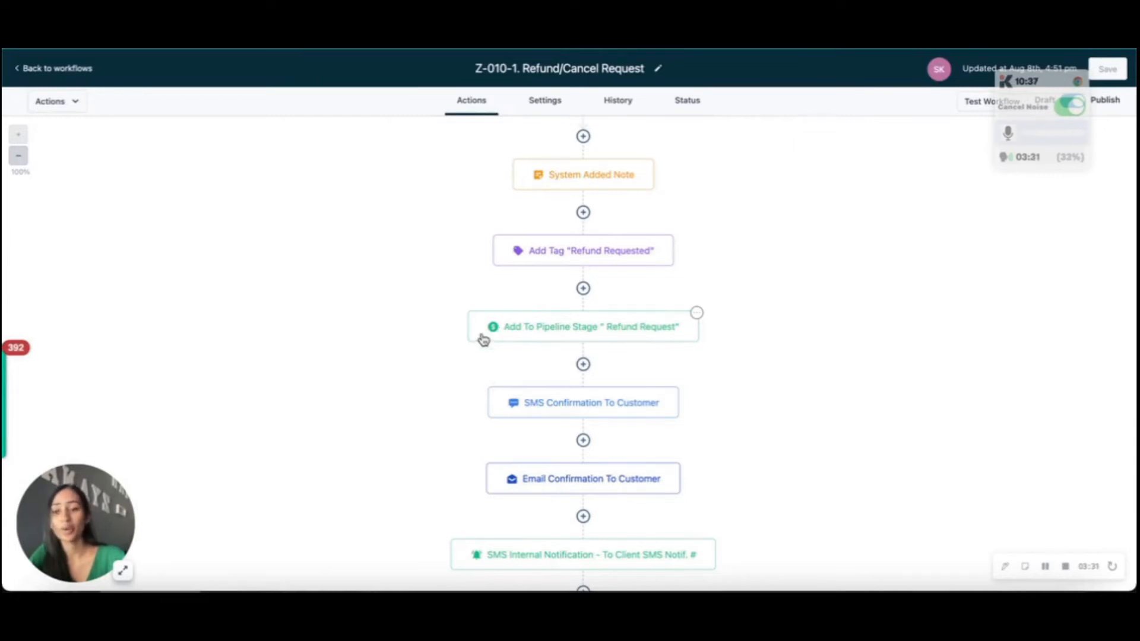
scroll("down", 3)
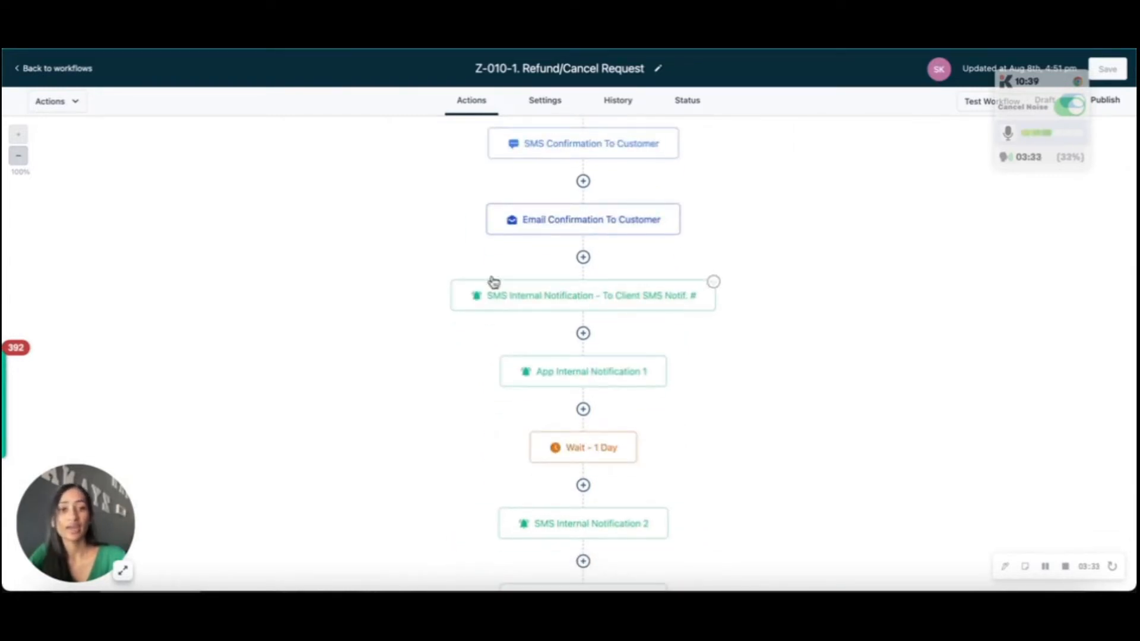
scroll("down", 3)
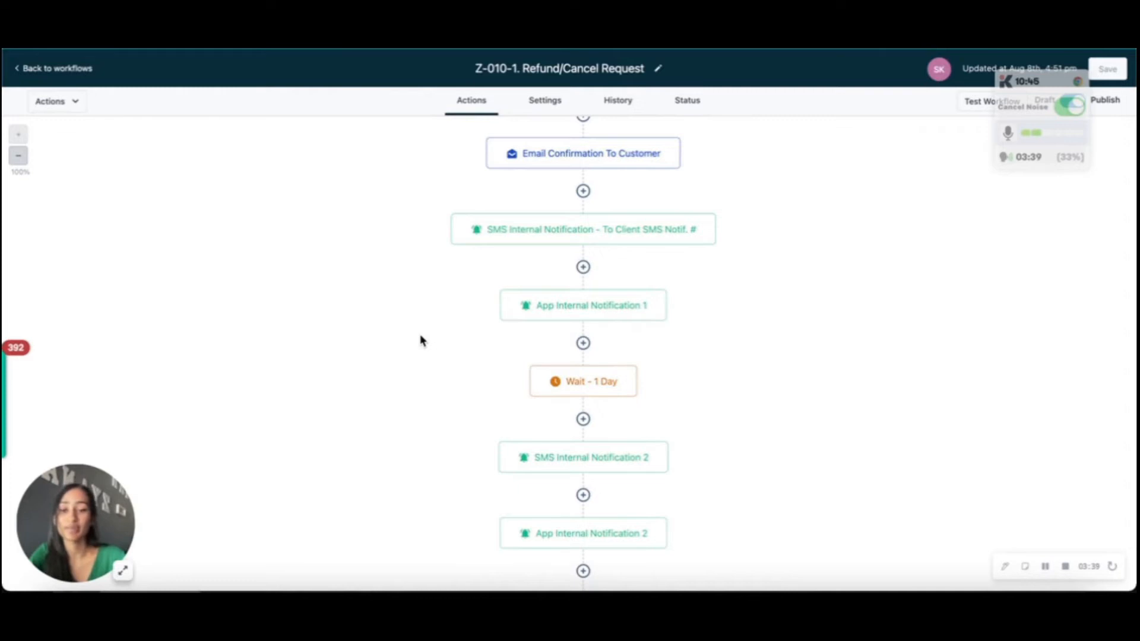
scroll("down", 3)
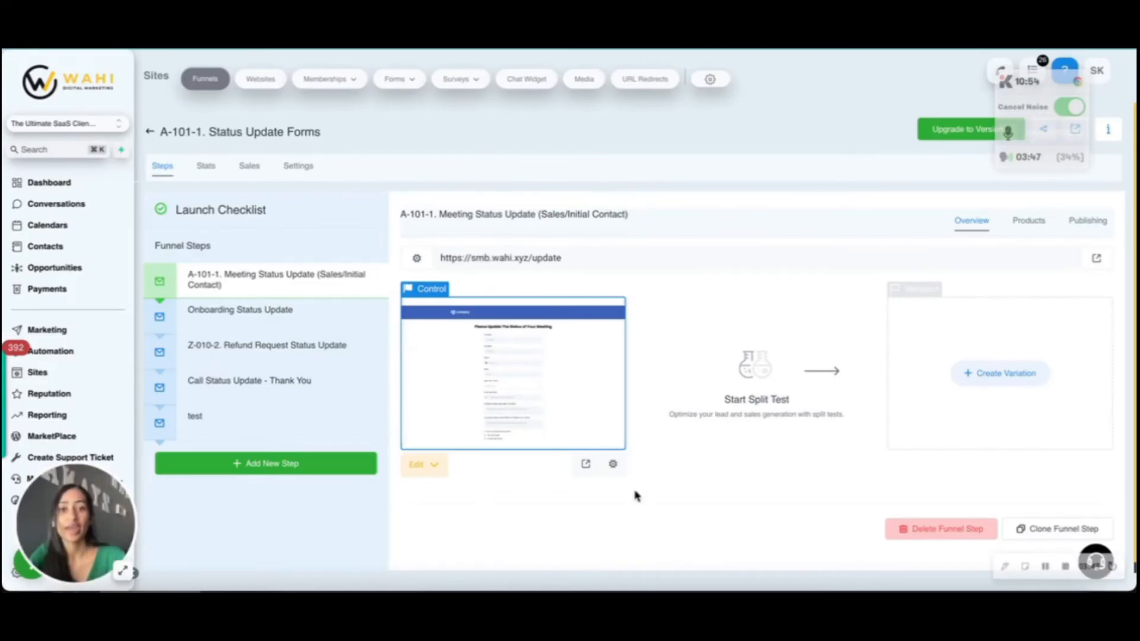
mouse_move(321, 351)
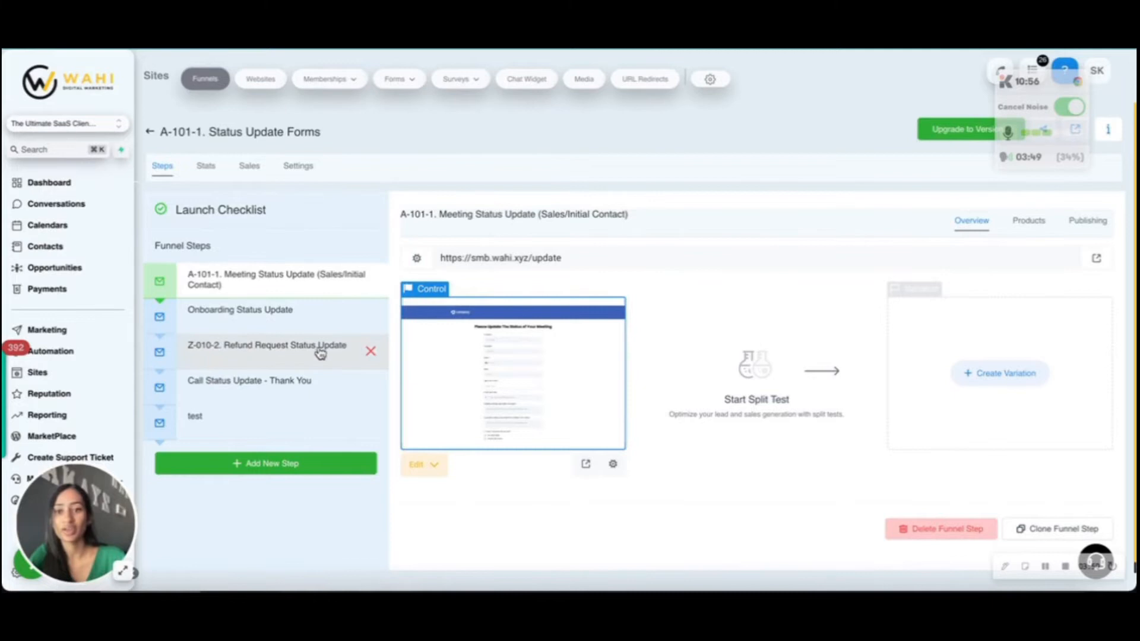
Open the Z-010-2. Refund Request Status Update funnel step's form preview.
left_click(266, 345)
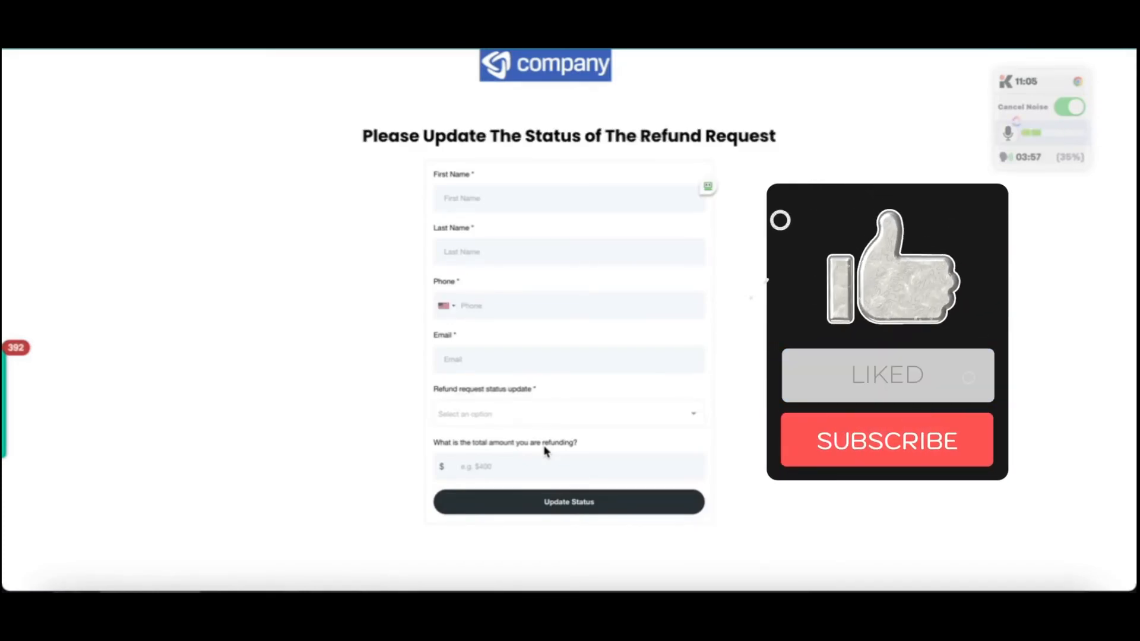
Show the refund status choices: Reviewed & Refunded, Decline, Requires Additional Information.
left_click(886, 439)
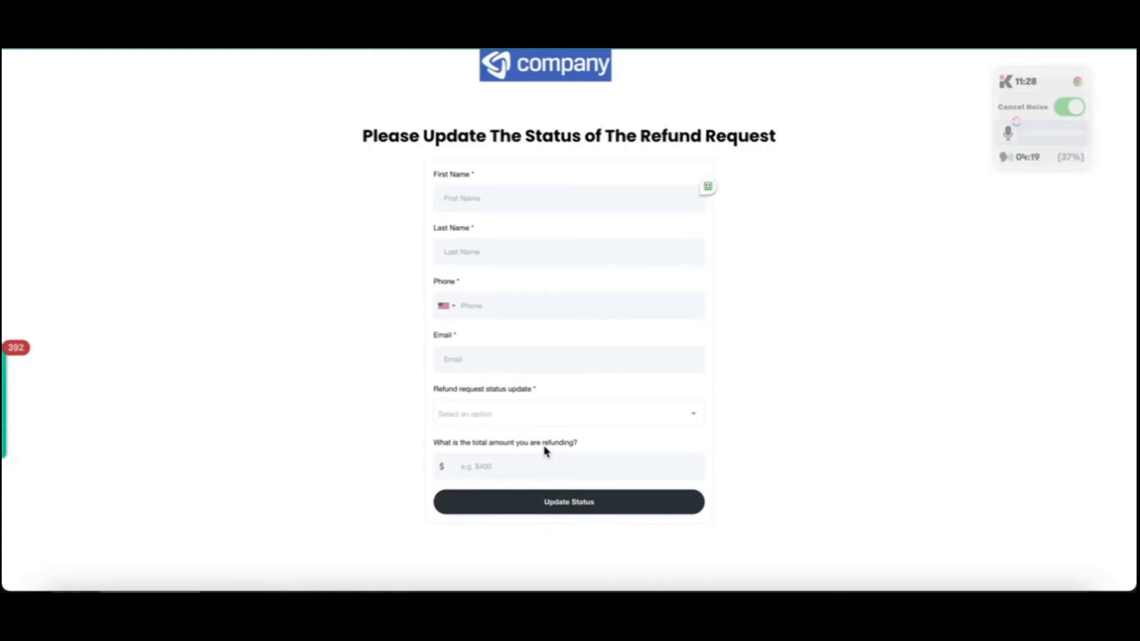
mouse_move(596, 69)
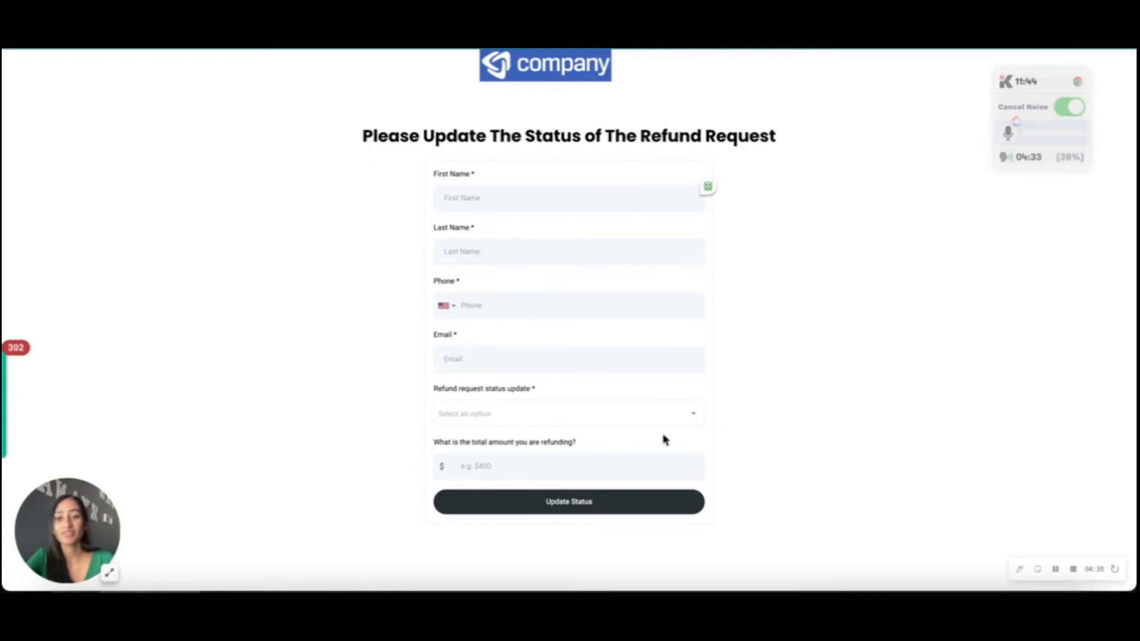
left_click(568, 413)
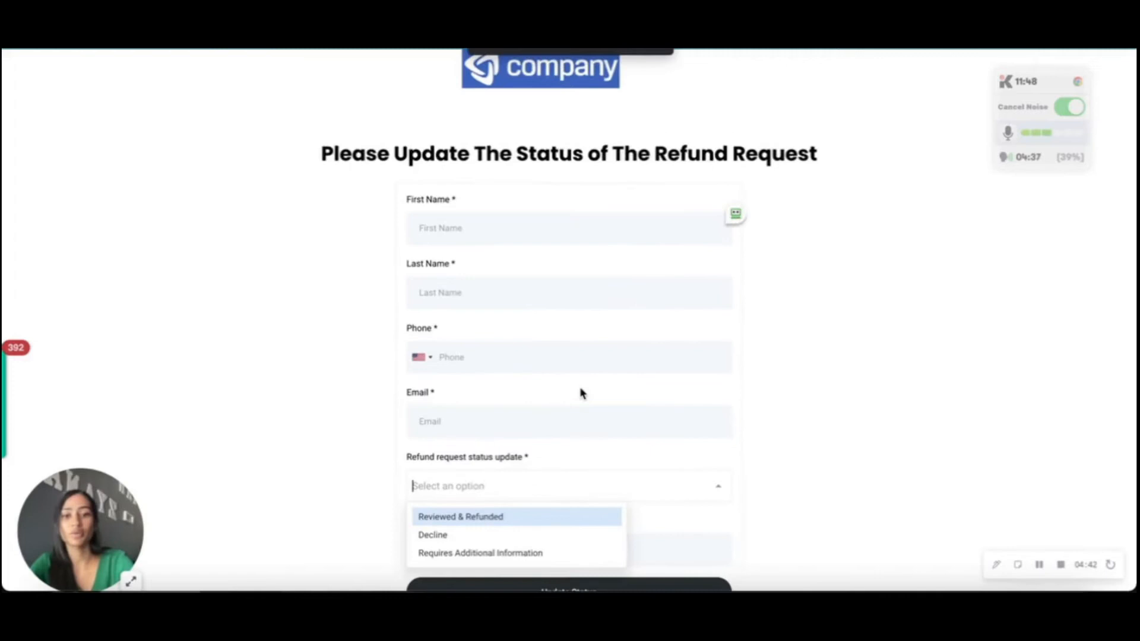
Scroll through the Z-010-1. Refund/Cancel Request workflow's note, tag, pipeline and SMS steps.
scroll("down", 3)
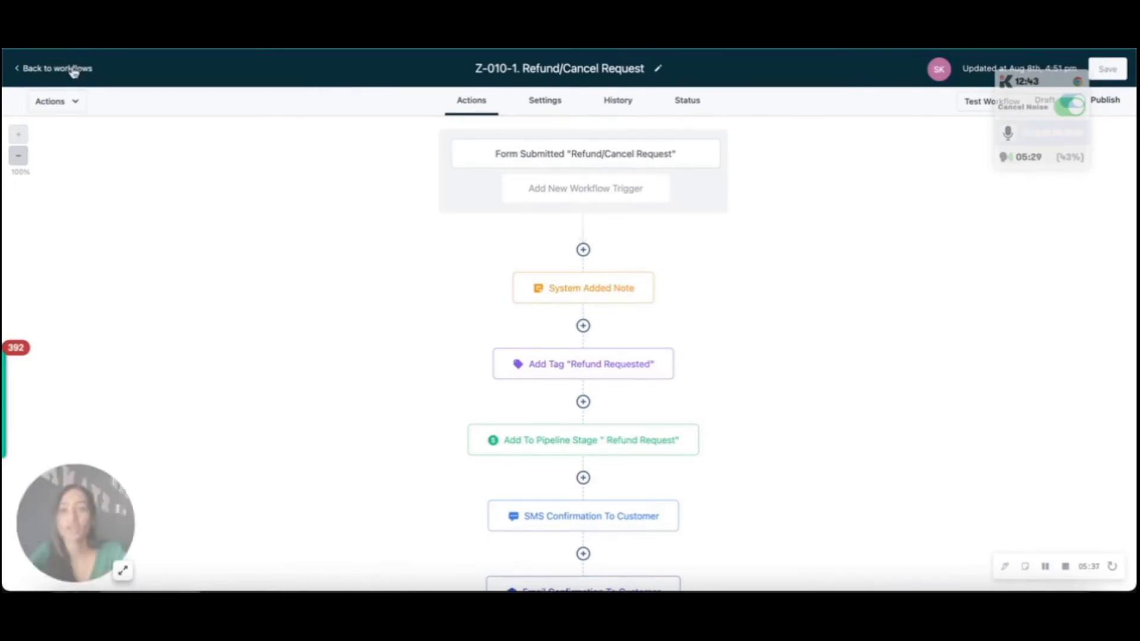
Return to the workflows list and inspect the Z-010-2 Status Update workflow's refund-declined SMS text.
left_click(57, 67)
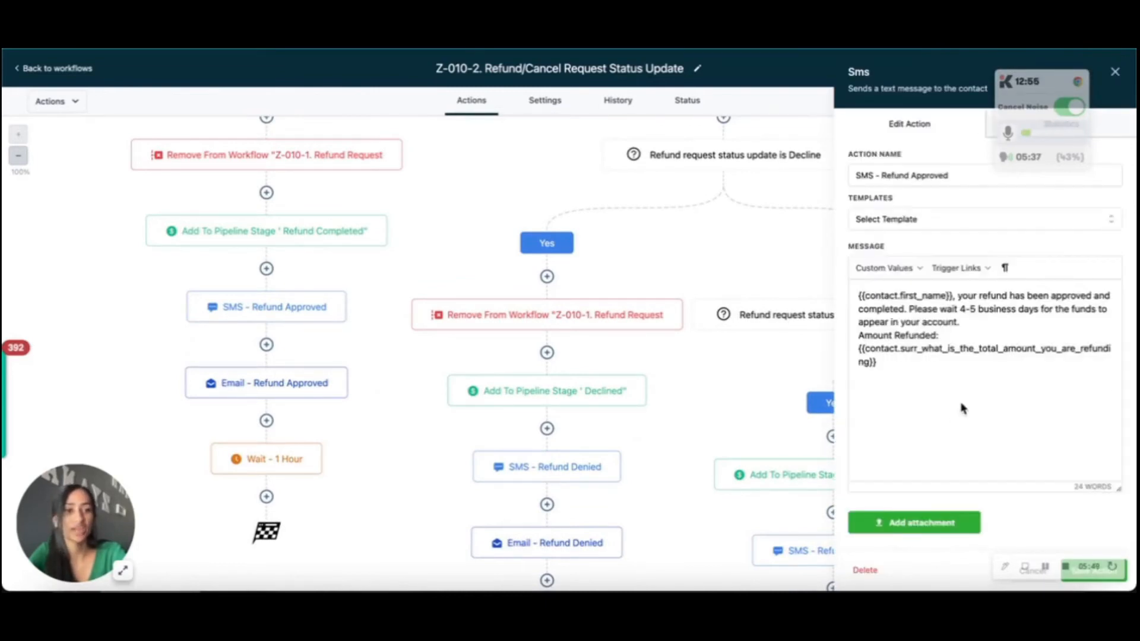
mouse_move(570, 458)
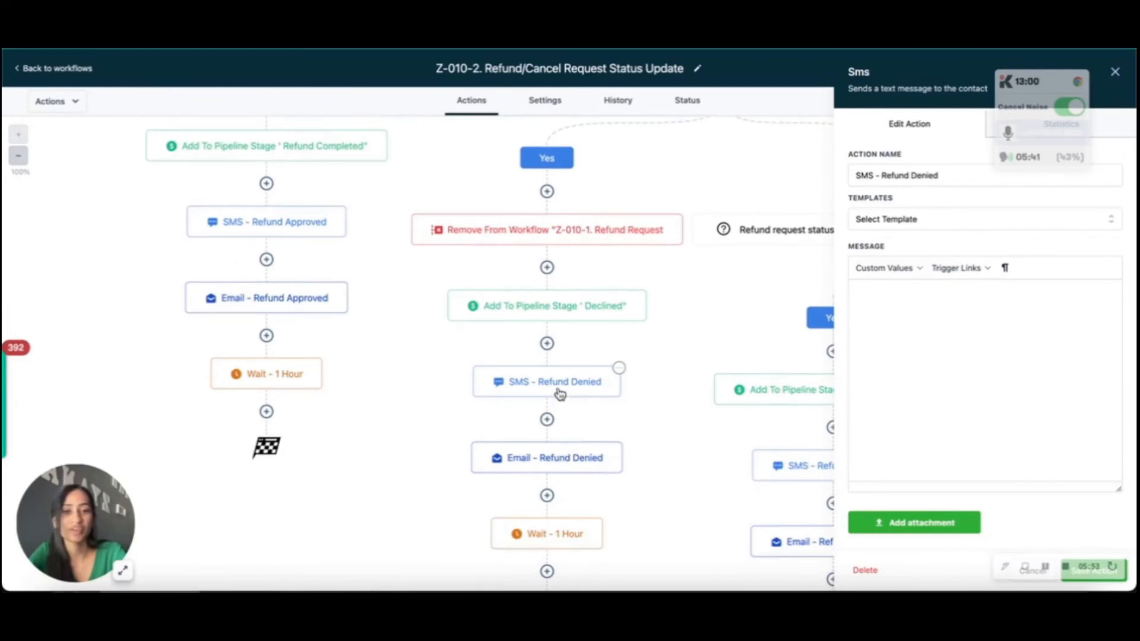
type("Unfortunately, we are unable to process your refund at this time. If you'd like more information on this please review our Return Policy: {{custom_values.return_policy_funnel_url}}")
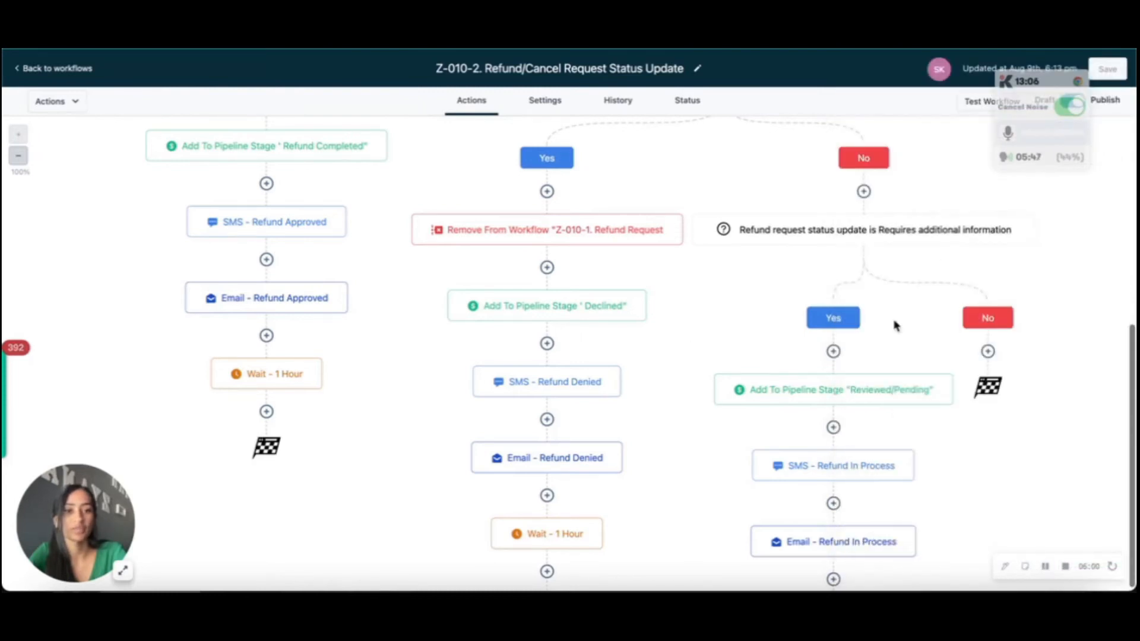
Inspect the SMS - Refund Approved step's message with first name and refunded amount.
left_click(834, 466)
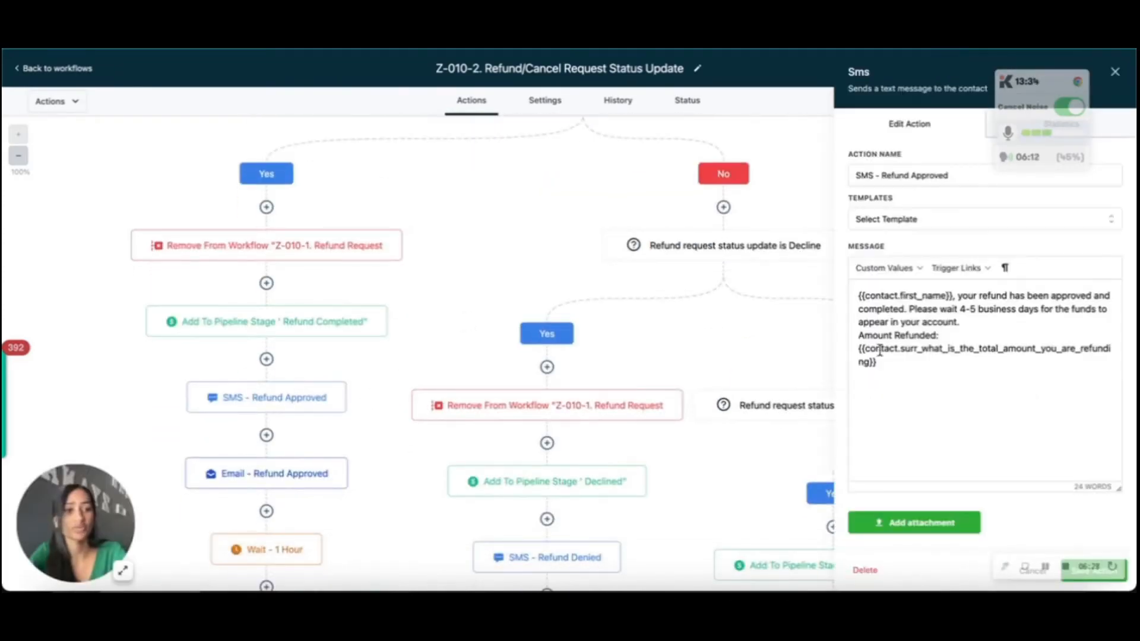
View the Money-Back Guarantee refunds and returns policy page.
left_click_drag(859, 335, 876, 363)
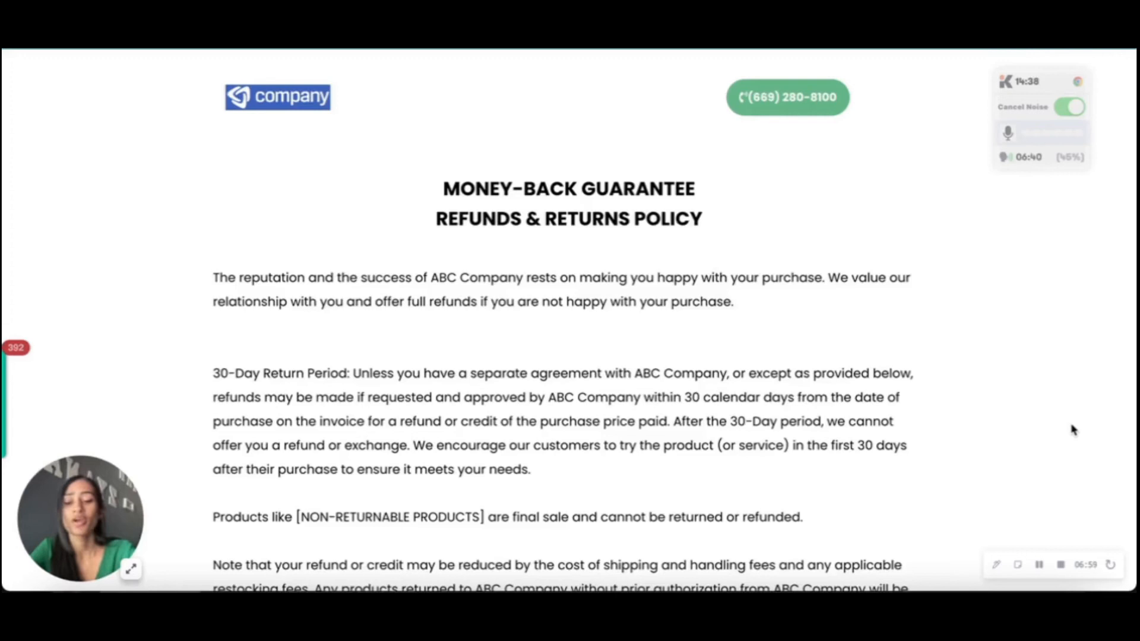
Scroll through the refund policy page to review its contents.
scroll("down", 3)
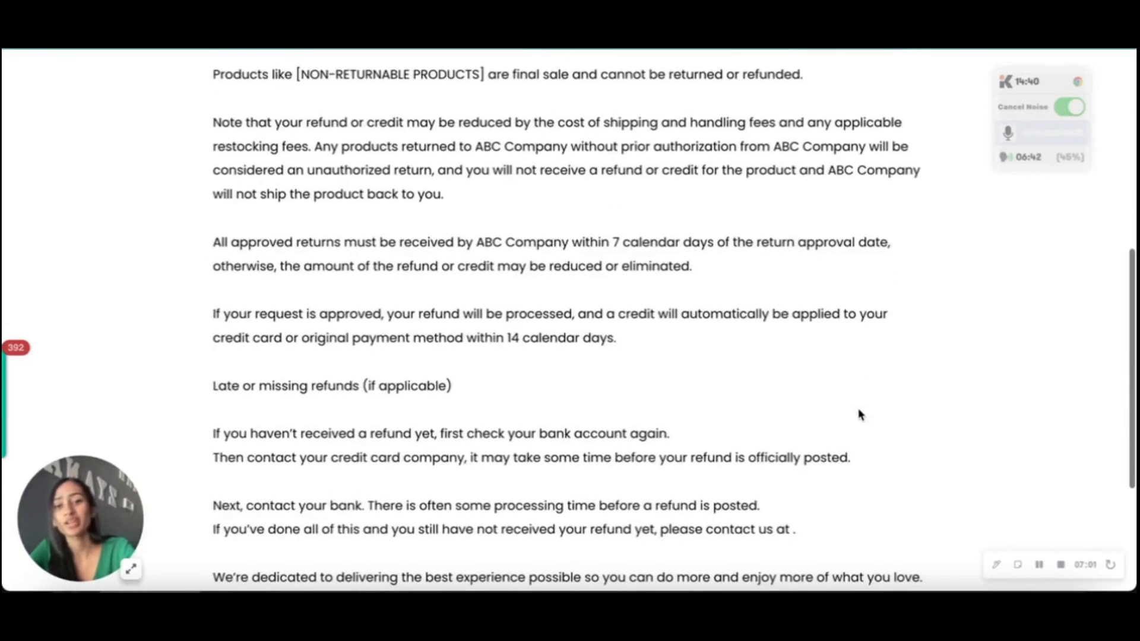
scroll("up", 3)
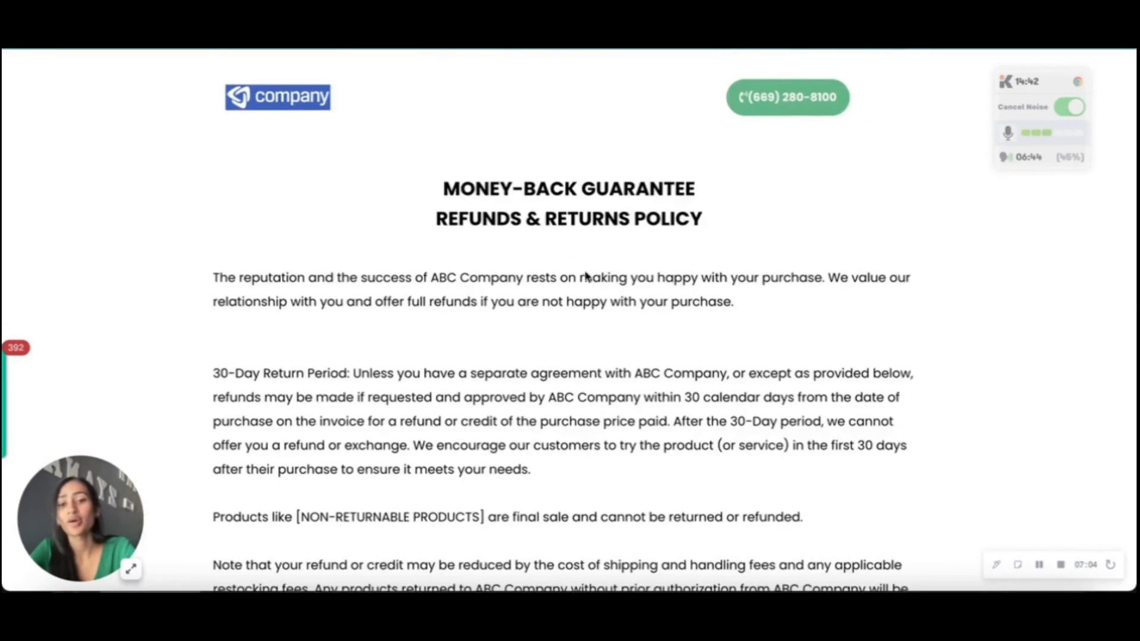
scroll("down", 3)
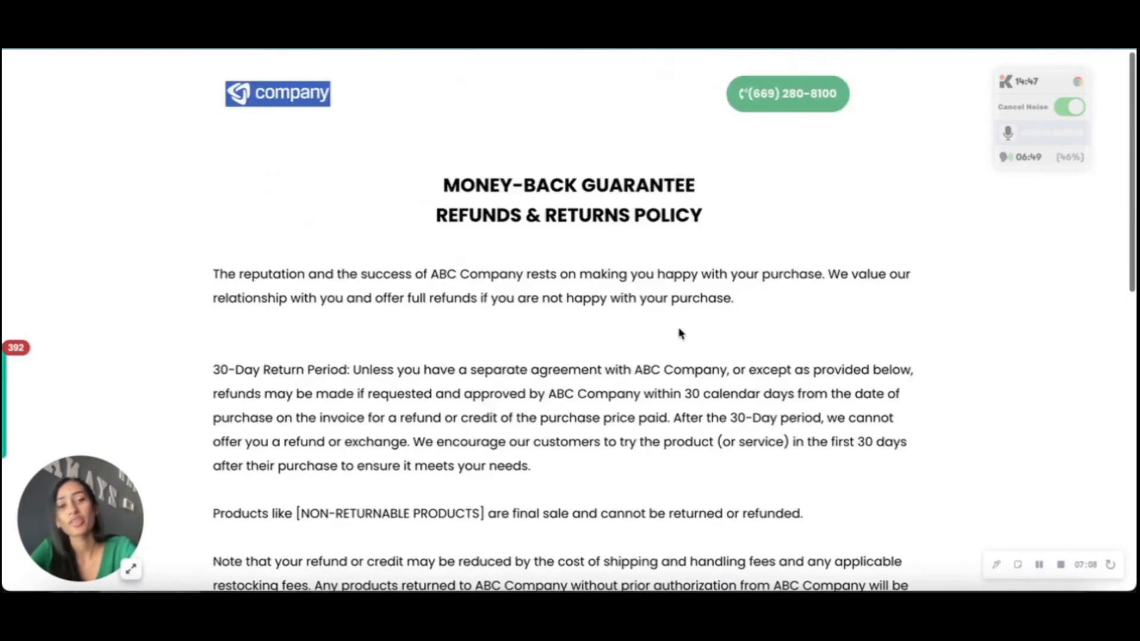
scroll("down", 3)
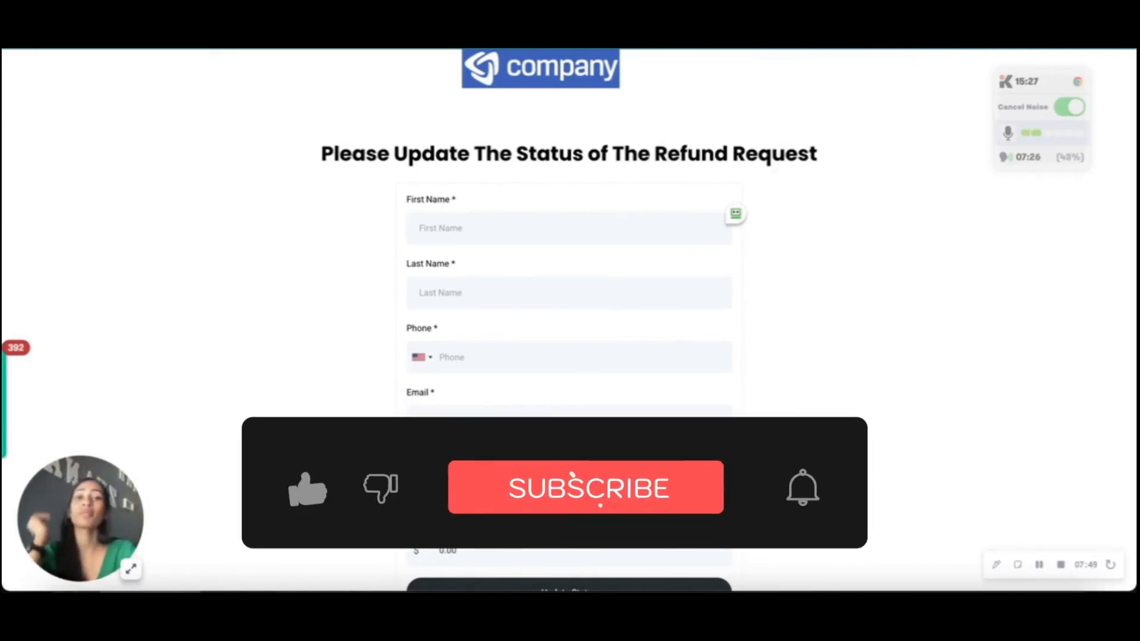
left_click(586, 487)
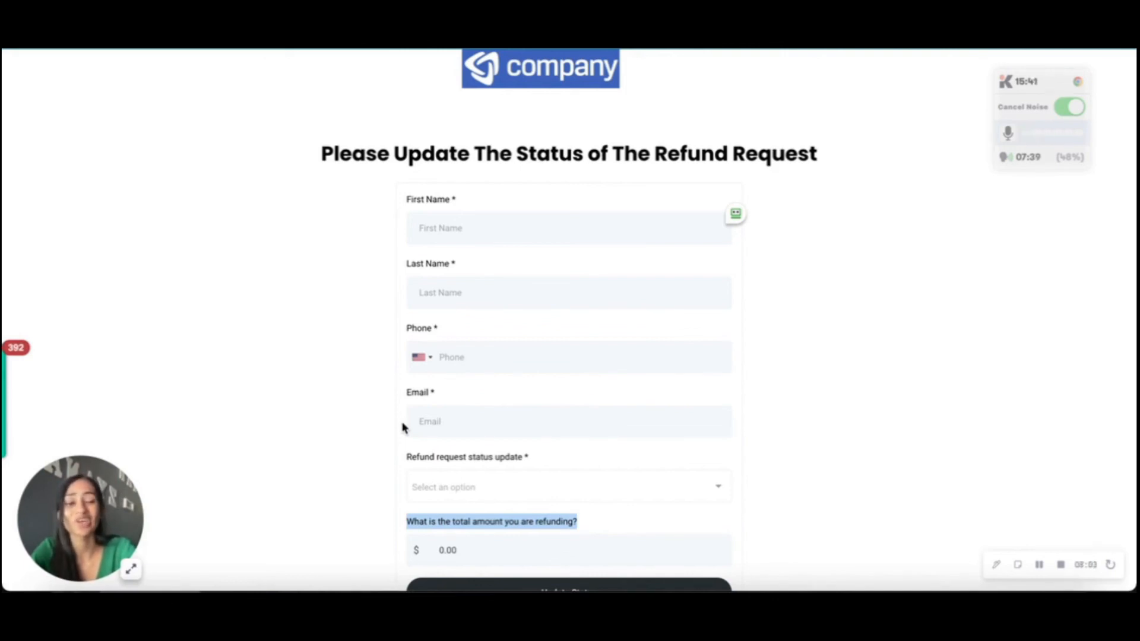
mouse_move(252, 102)
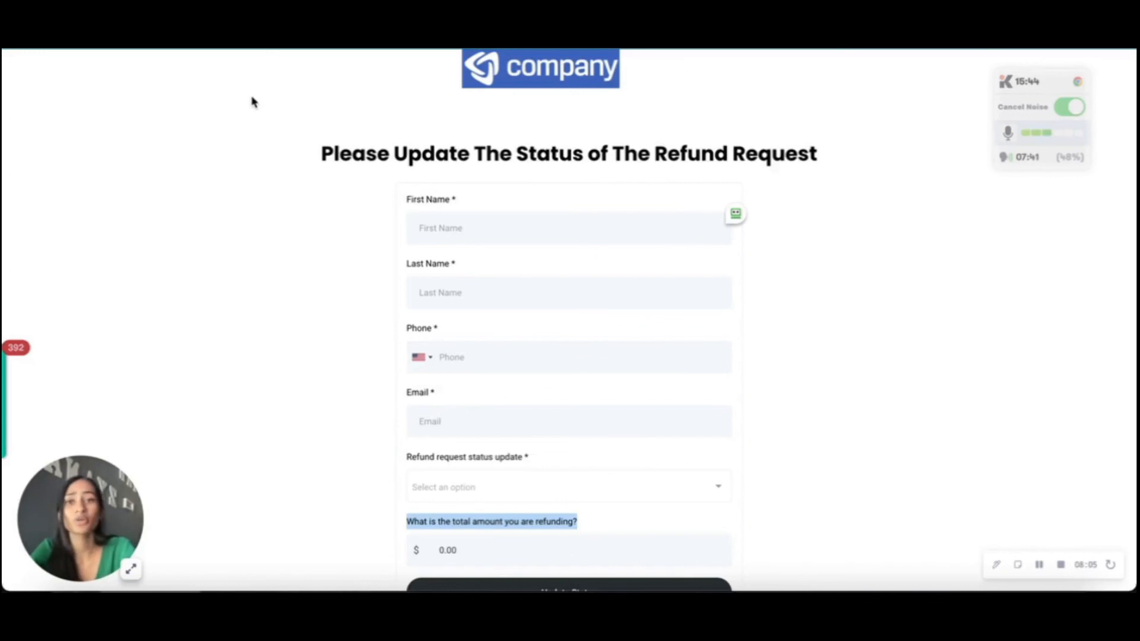